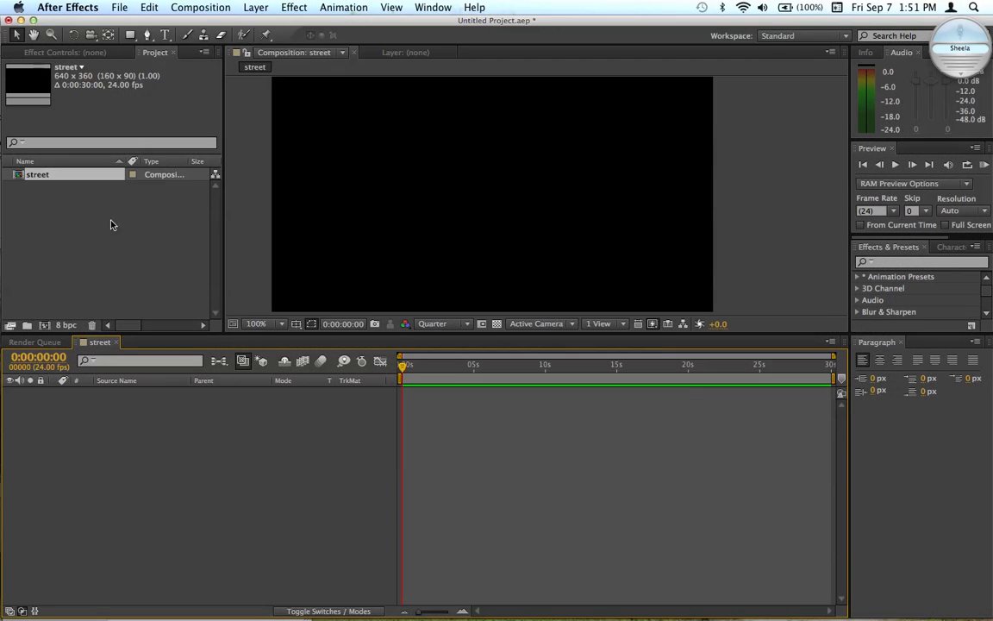
- Import street.jpg into the project and the street composition
left_click(119, 7)
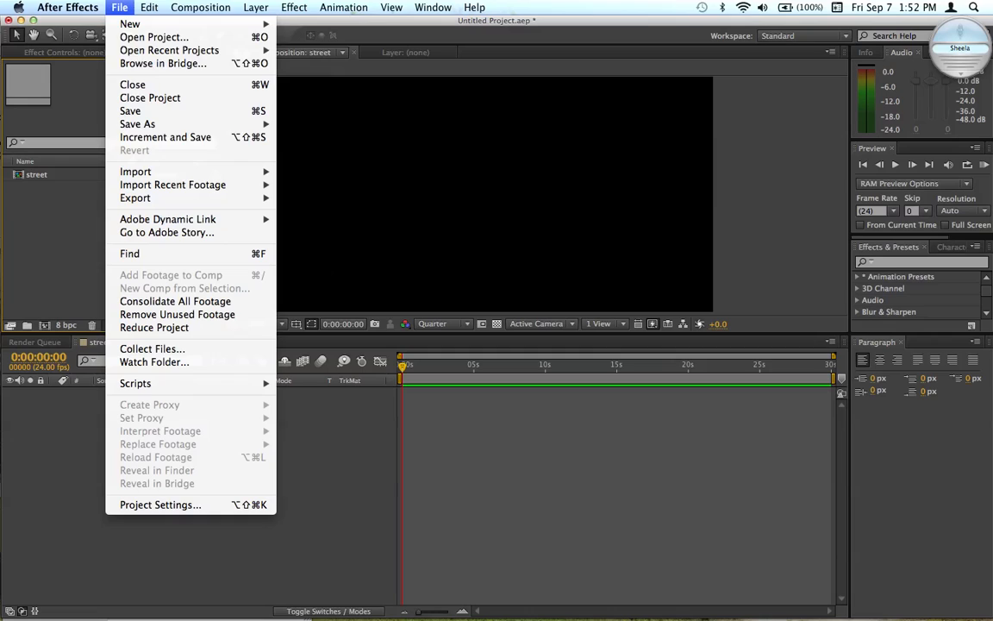
left_click(529, 257)
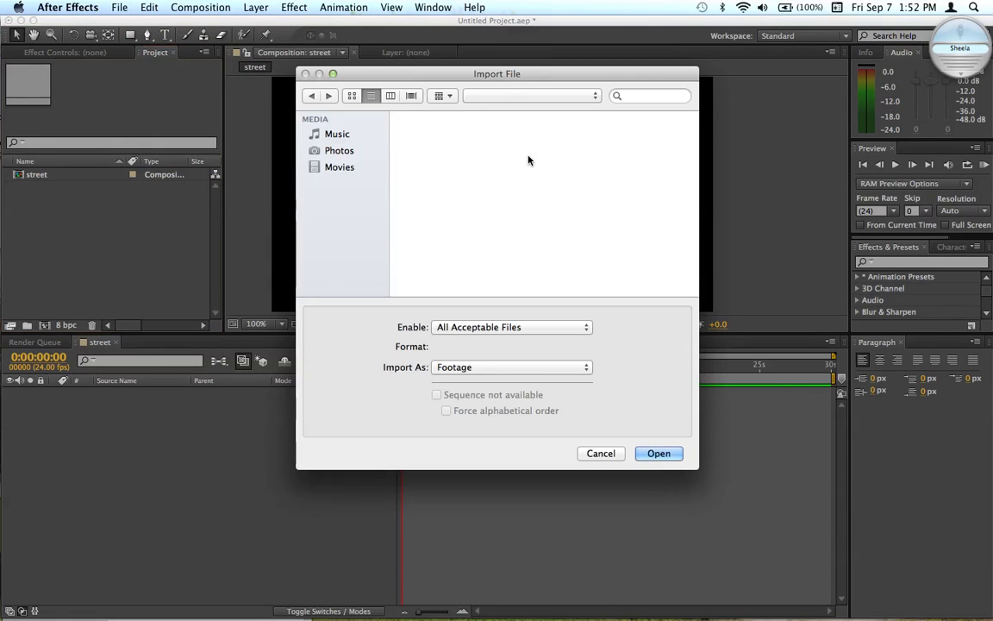
left_click(659, 452)
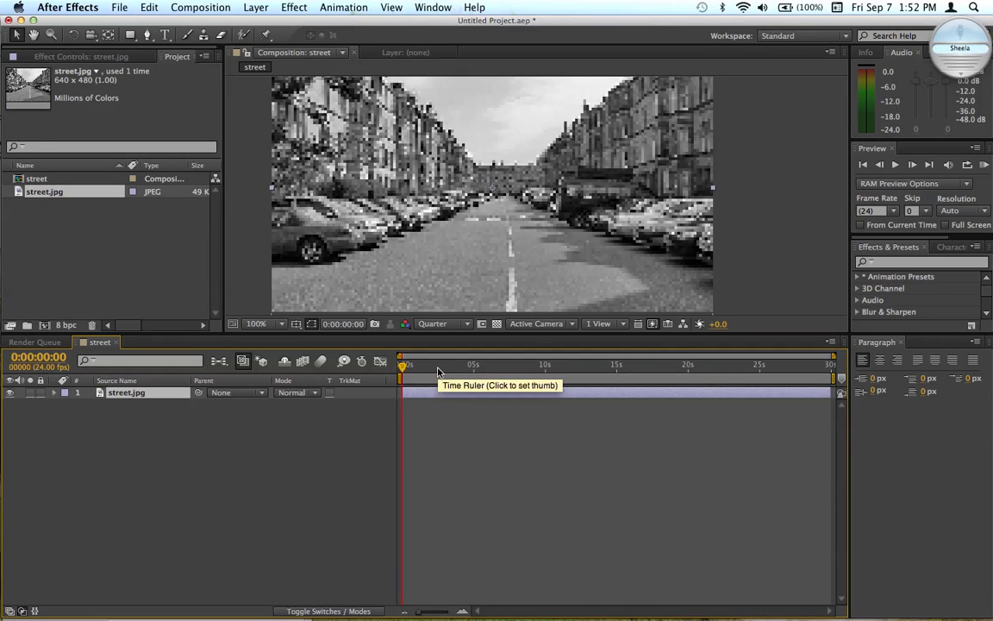
- Preview the composition at Half resolution
left_click(441, 324)
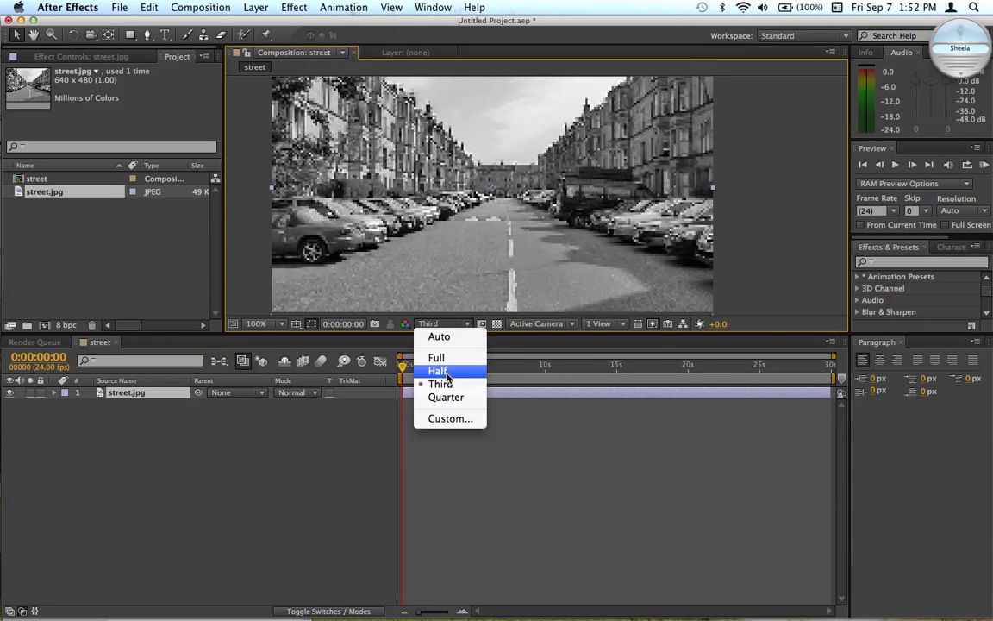
left_click(440, 370)
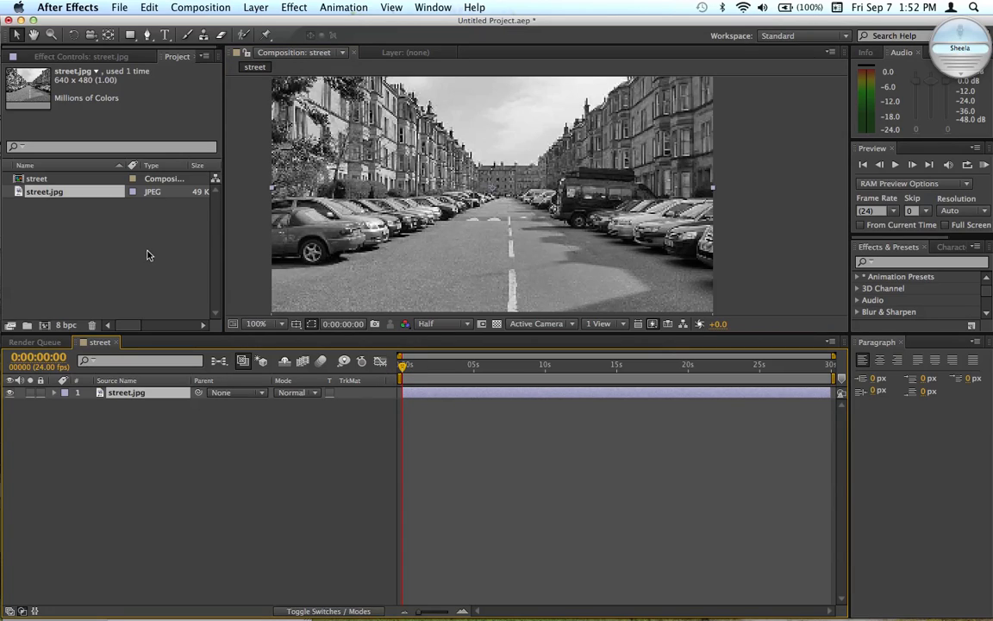
left_click(255, 7)
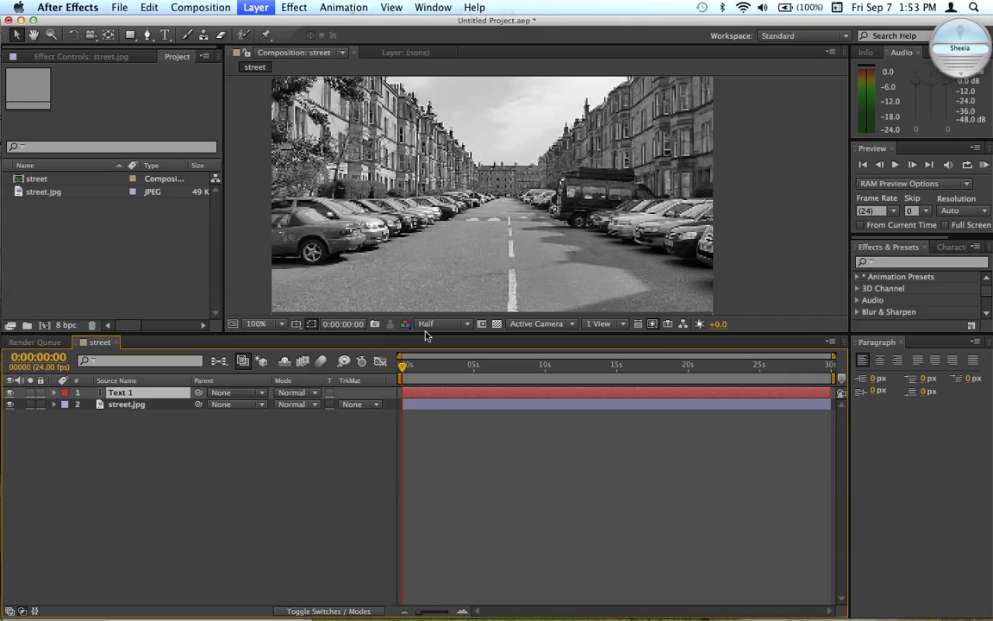
- Add a text layer reading HELLO over the road in the street photo
left_click(164, 34)
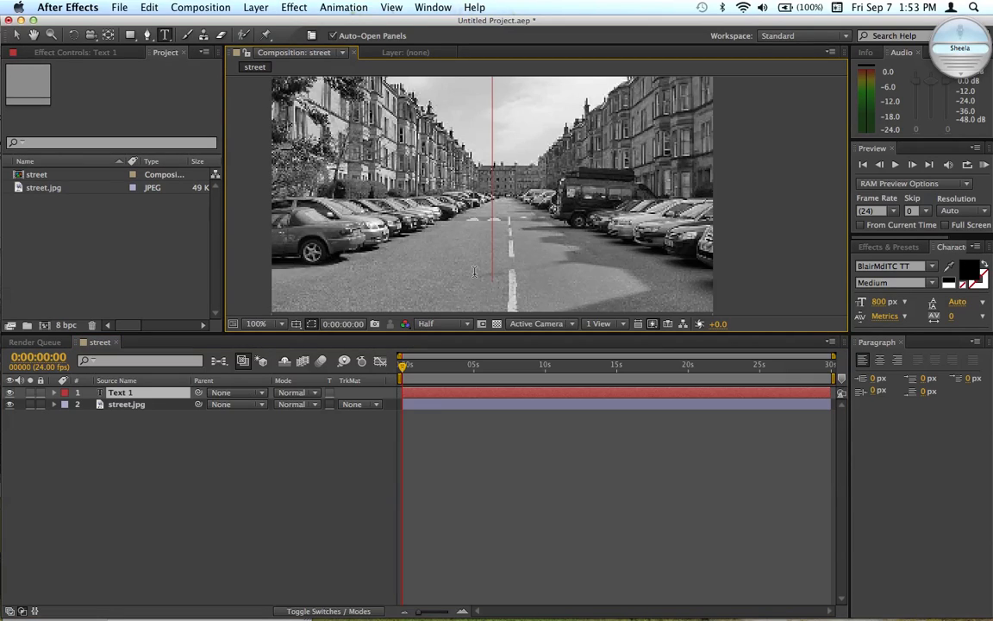
type("12")
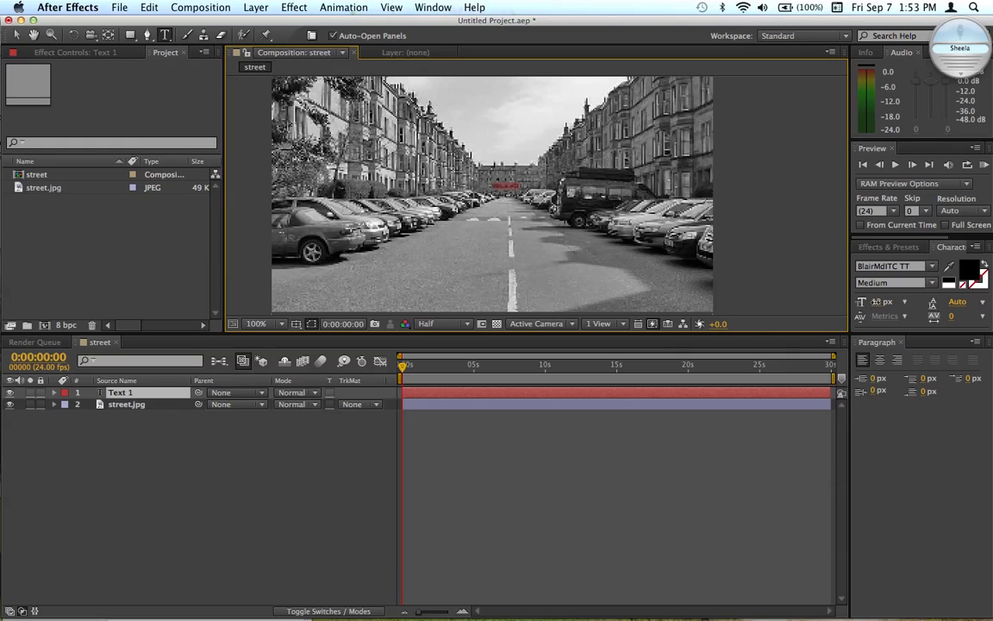
type("HELLO")
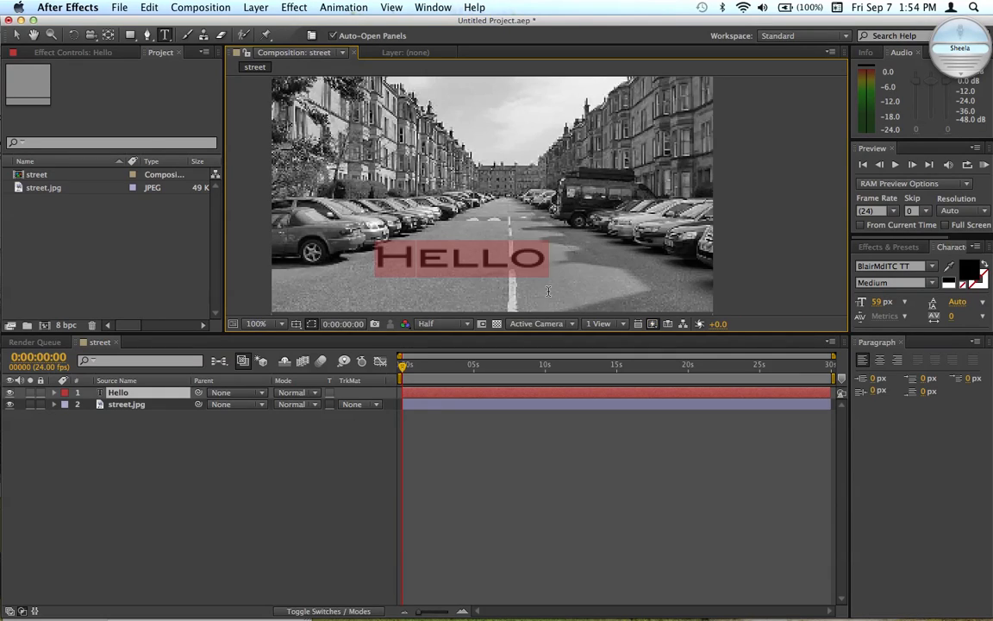
mouse_move(624, 290)
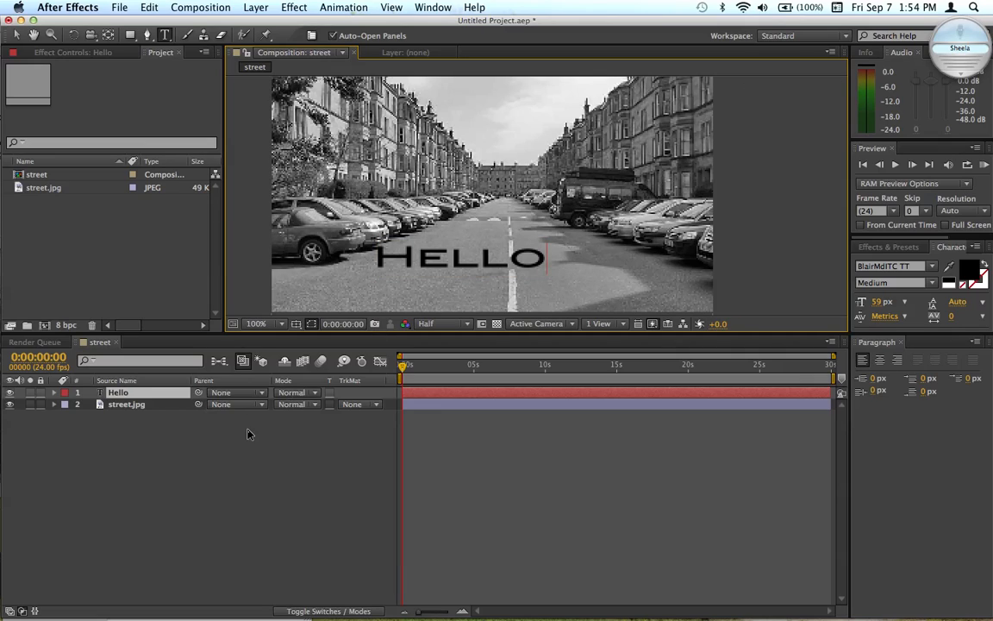
- Create a white solid layer 577 by 173 pixels above the HELLO text
left_click(255, 6)
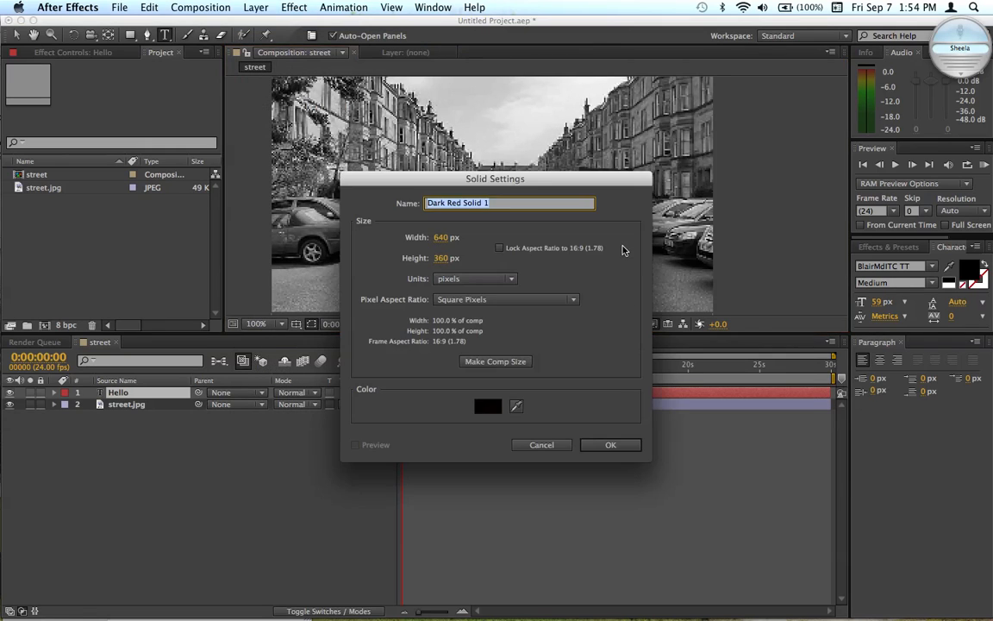
left_click(486, 407)
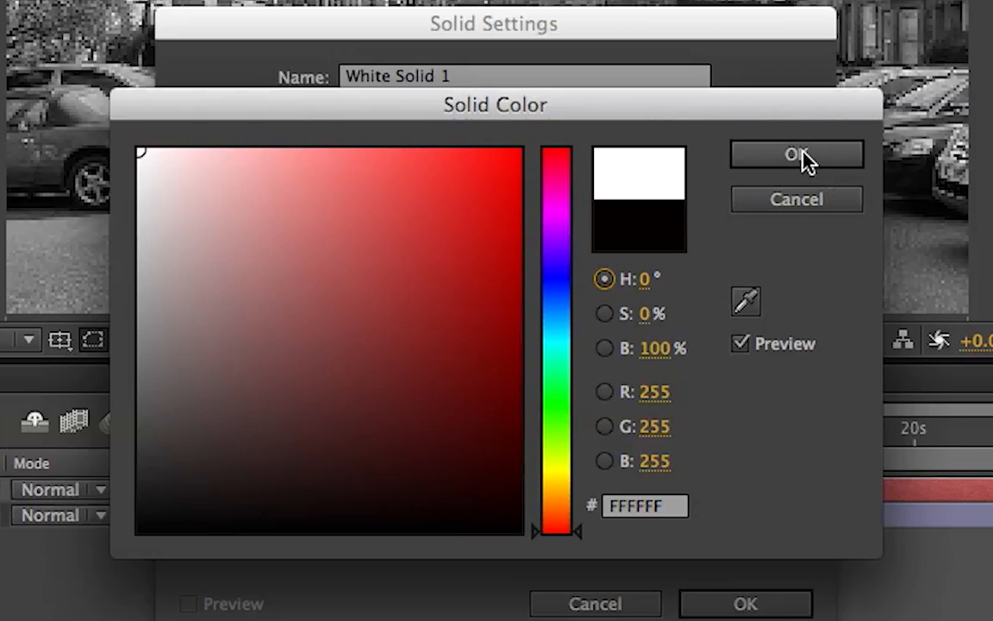
left_click(794, 155)
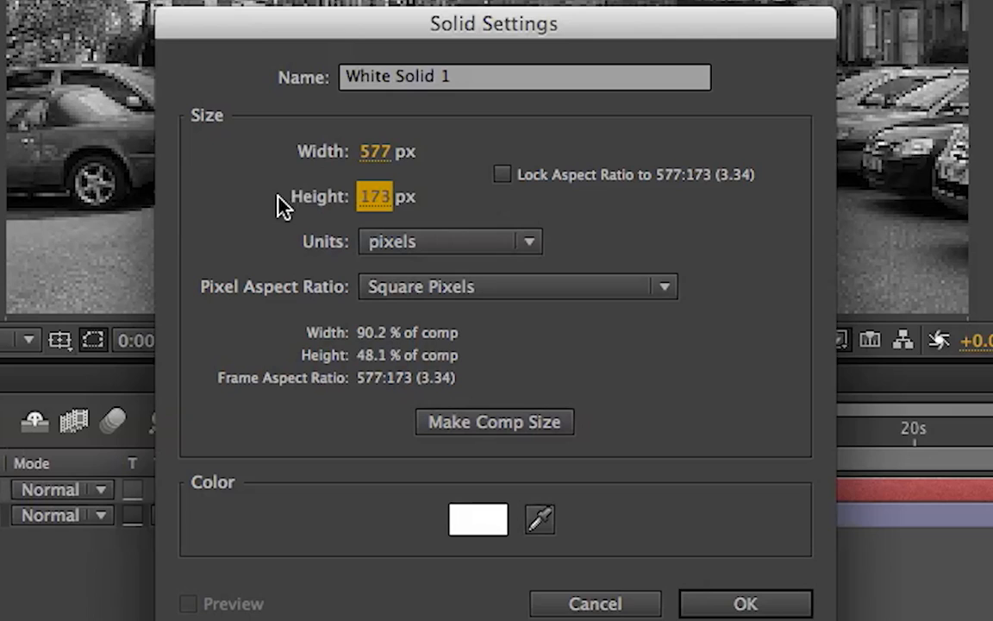
left_click(744, 604)
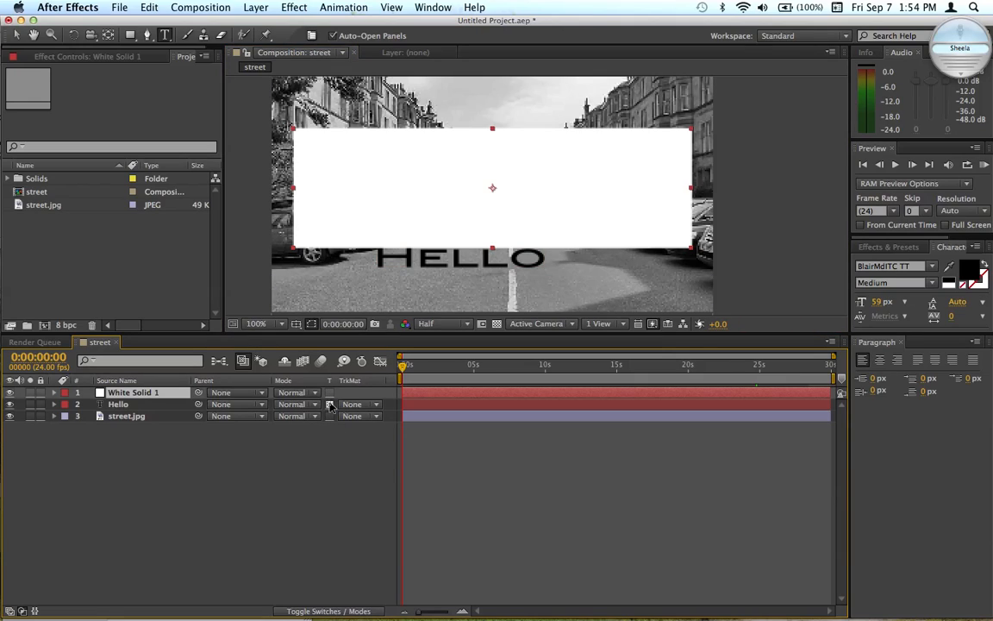
- Make White Solid 1 a 3D layer and rotate it on X to lie flat as a ground plane
left_click(327, 611)
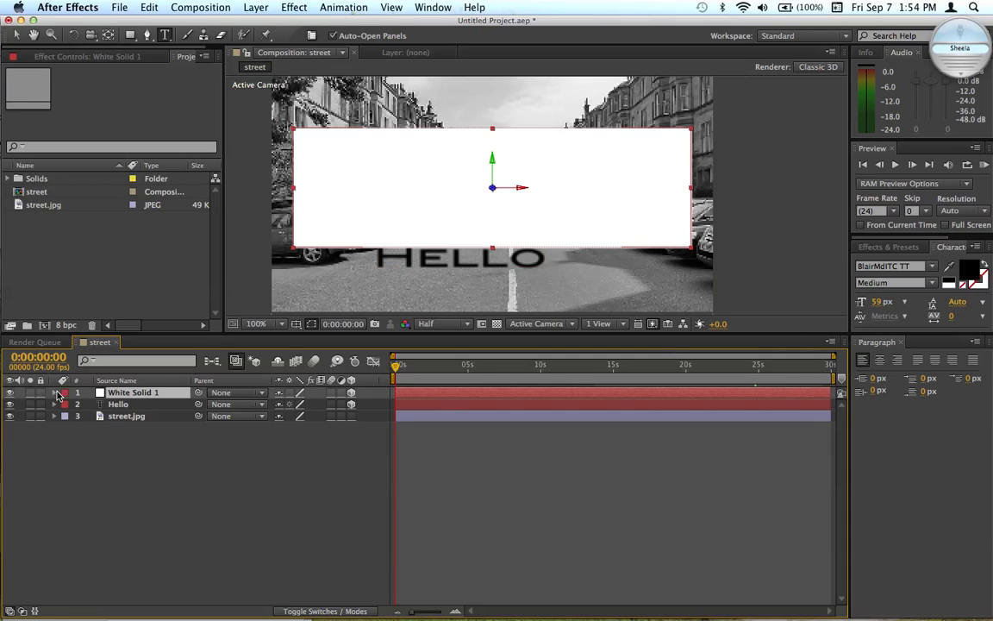
left_click(54, 393)
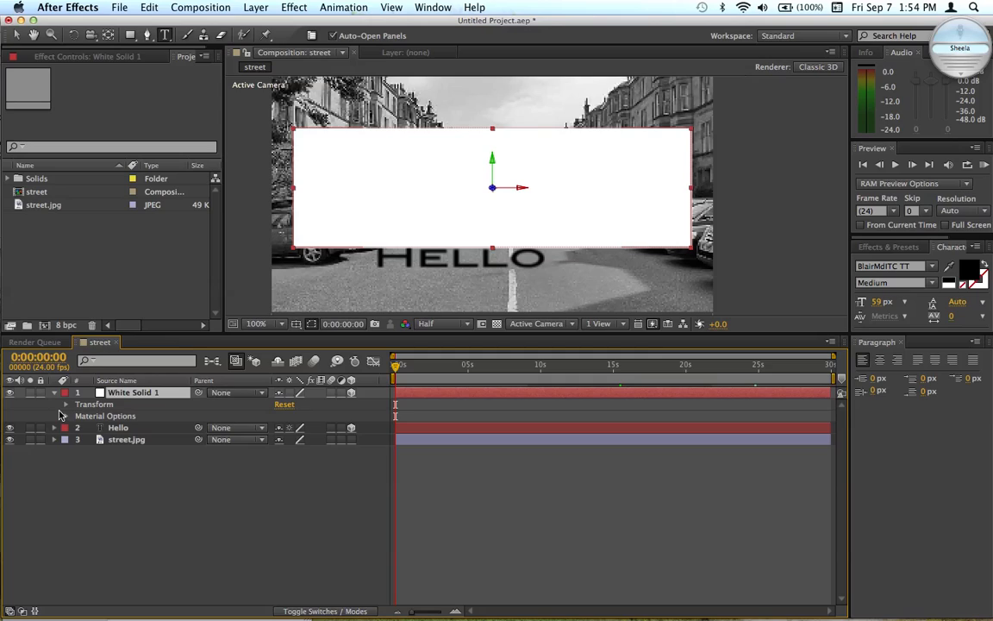
left_click(66, 404)
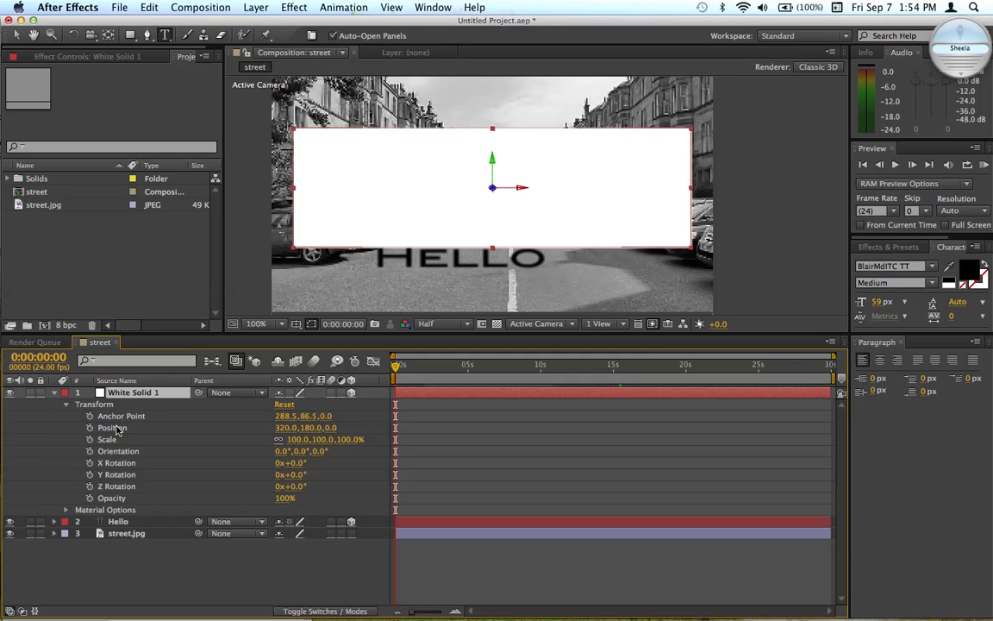
mouse_move(293, 457)
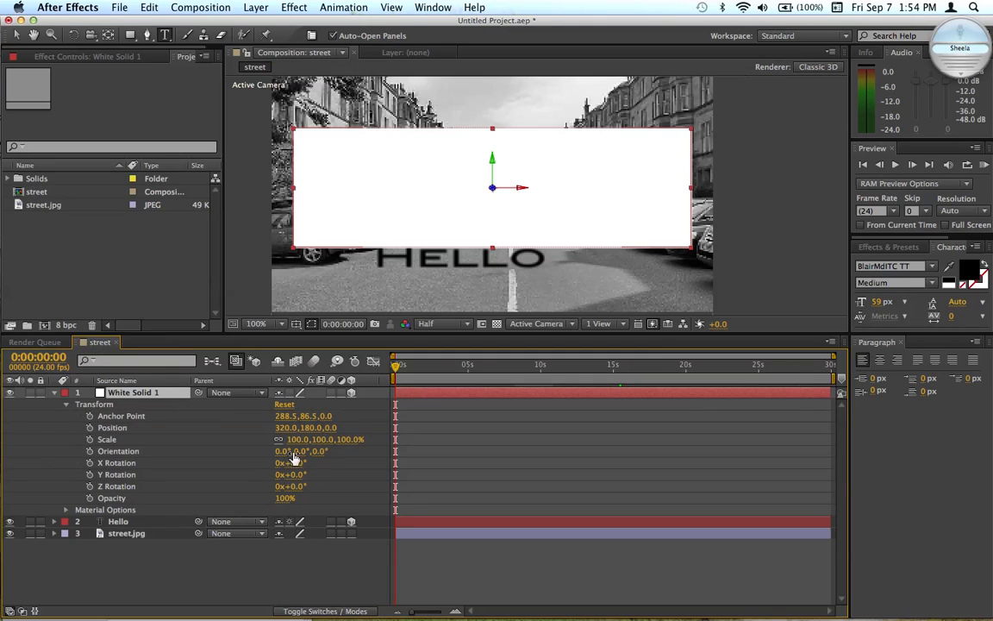
mouse_move(304, 459)
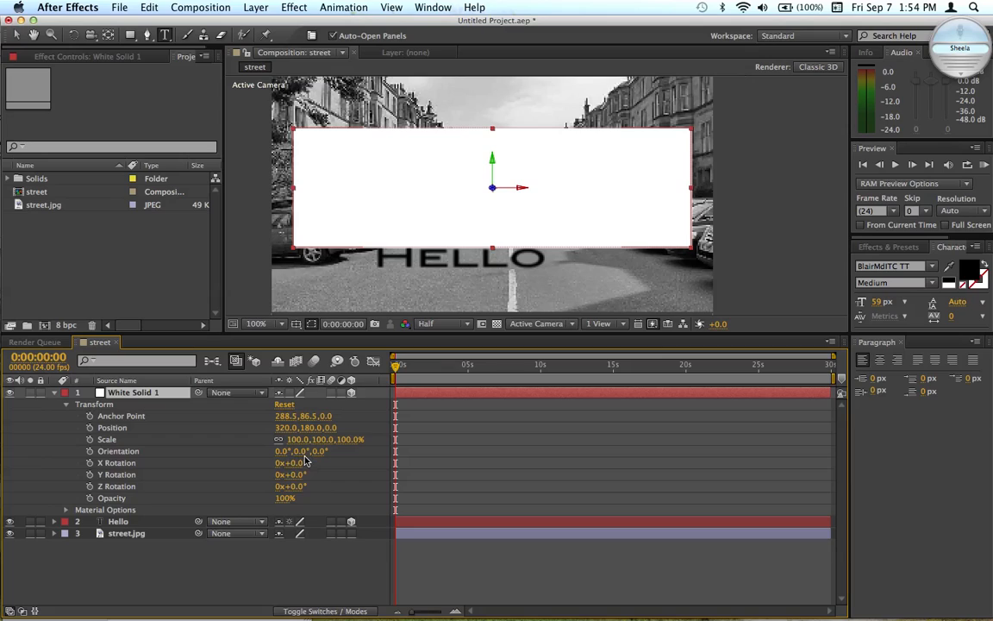
left_click_drag(293, 462, 324, 462)
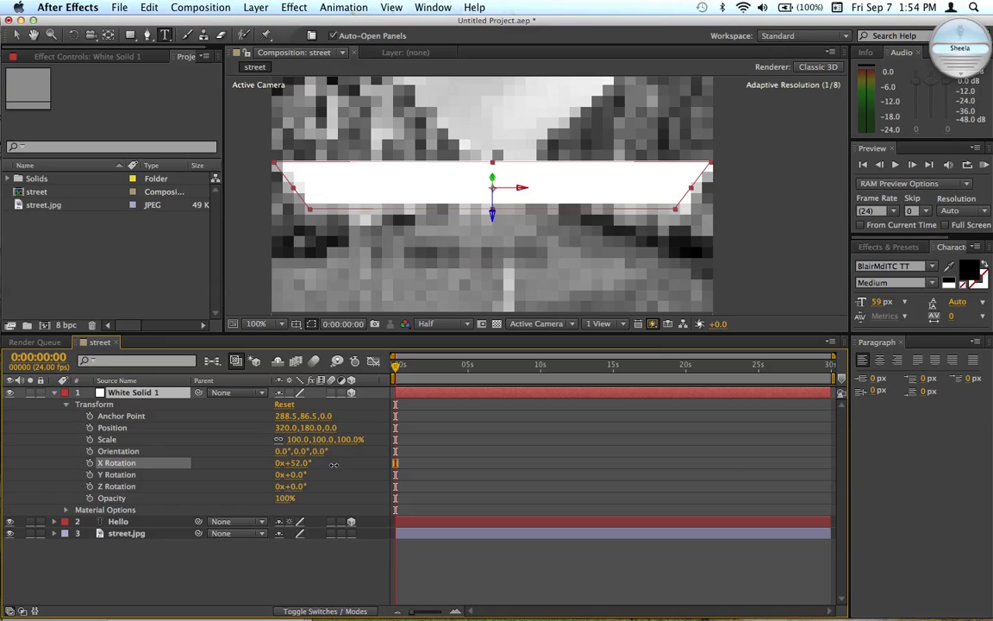
left_click_drag(293, 462, 376, 462)
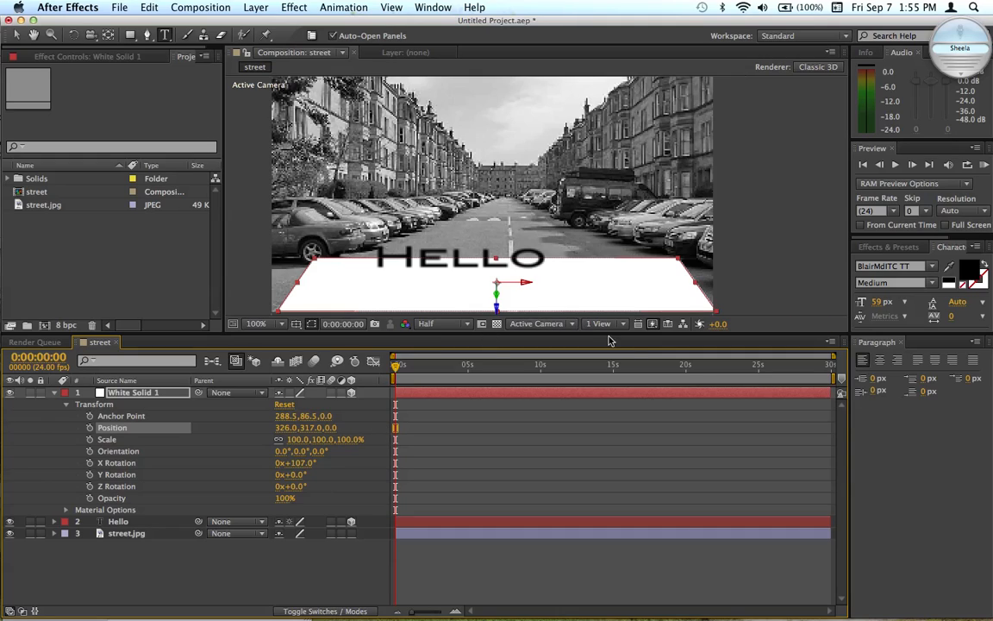
- Check the flat solid from the Left 3D view, then return to Active Camera
left_click(538, 324)
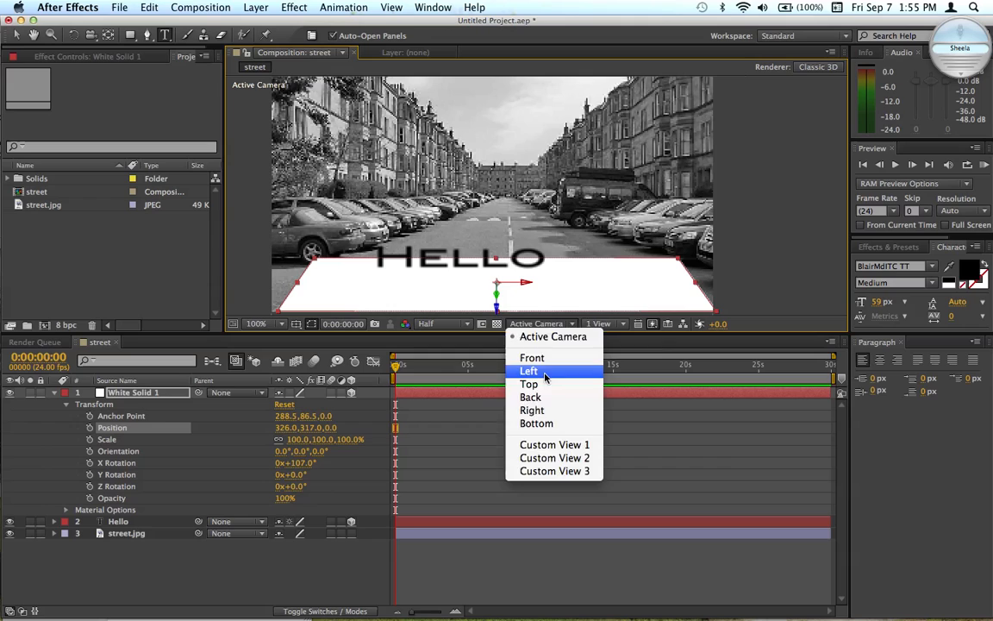
left_click(528, 369)
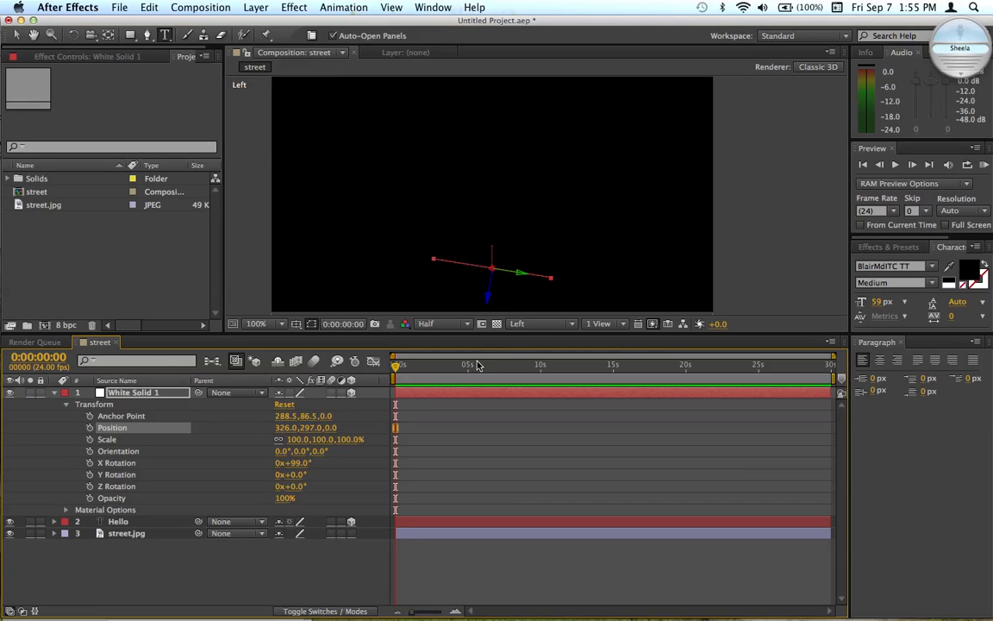
left_click(538, 325)
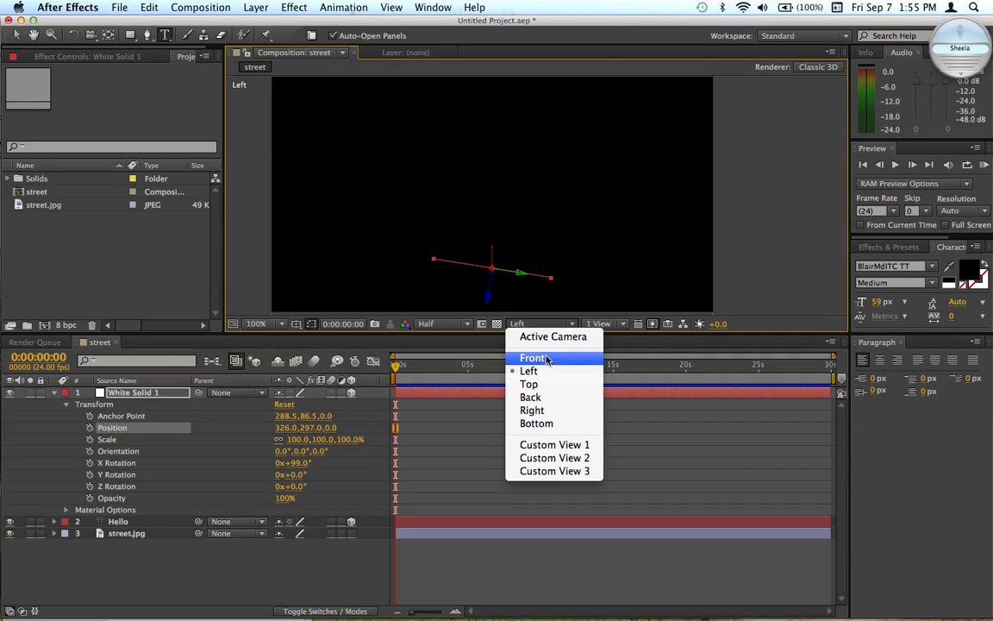
left_click(551, 336)
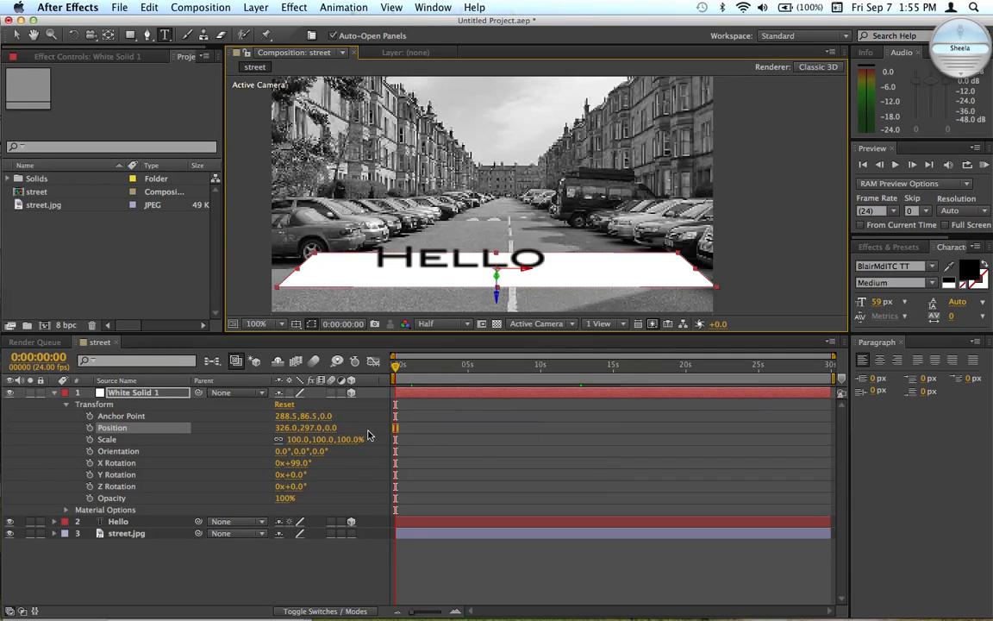
left_click(54, 393)
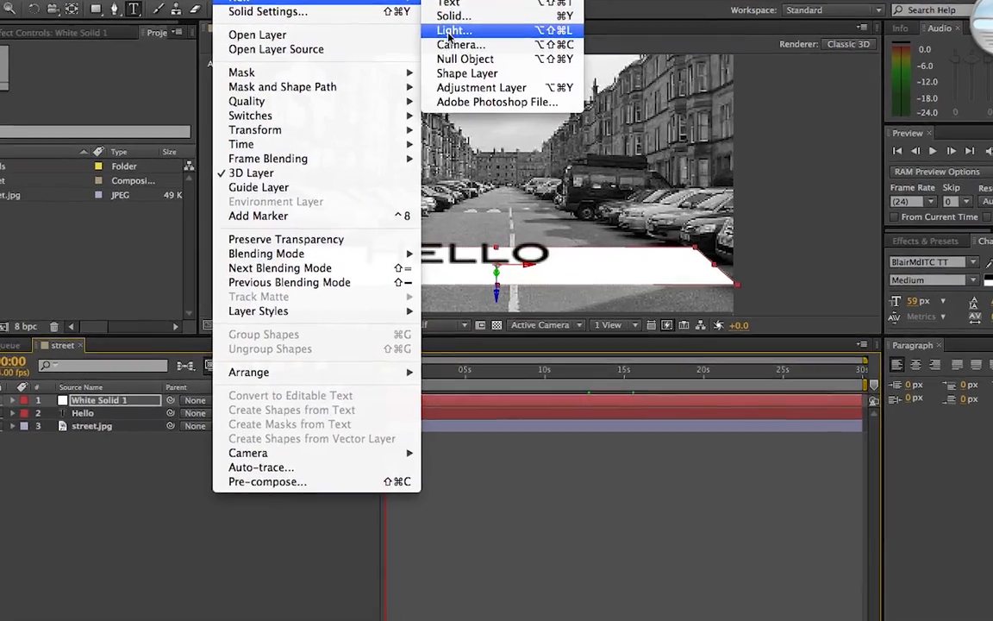
- Add a white spot light, Light 1, at 75% intensity with Casts Shadows enabled
left_click(455, 31)
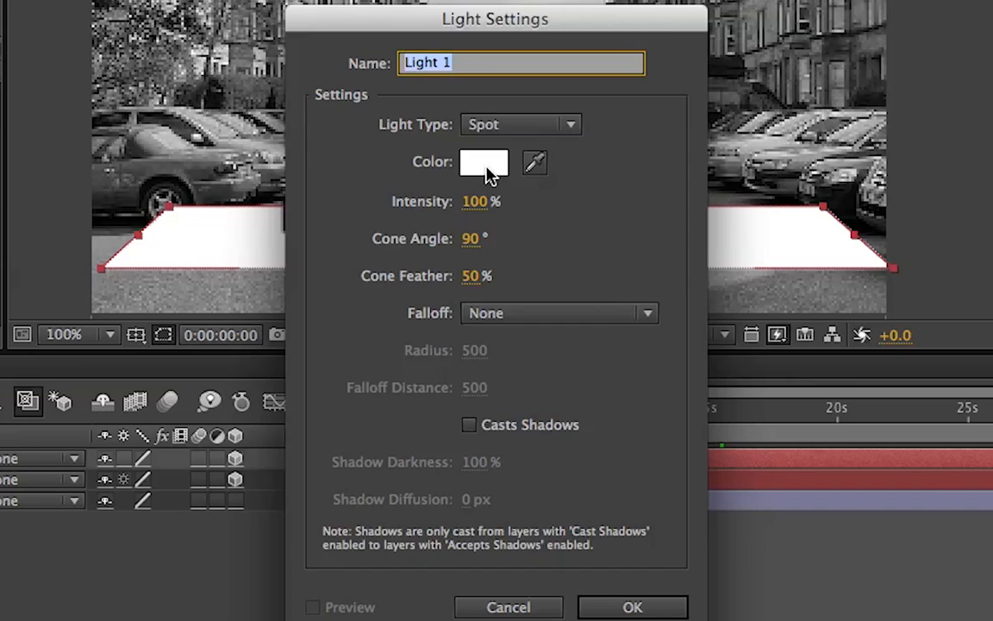
left_click(482, 162)
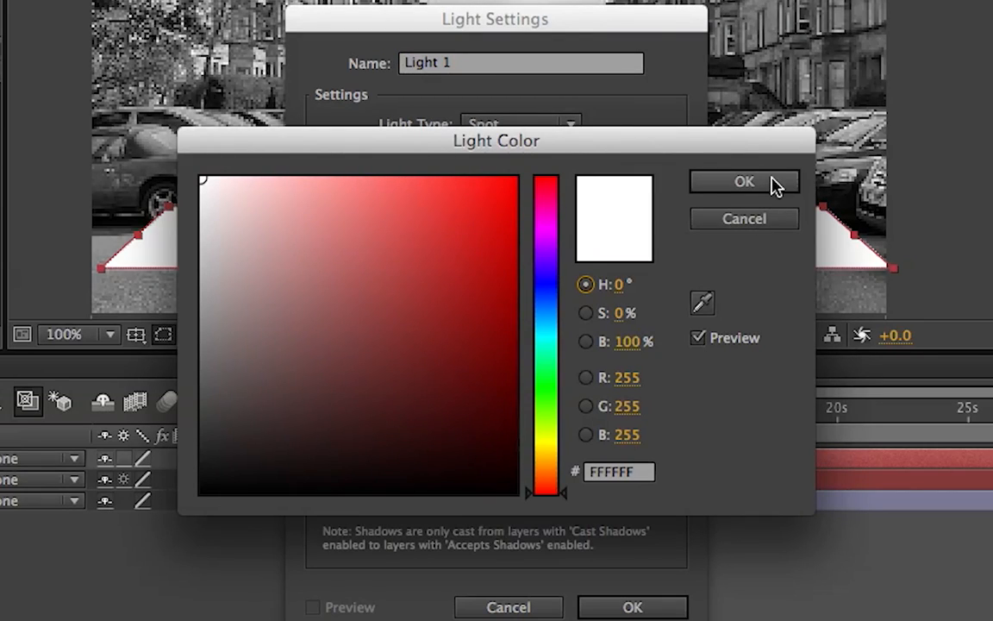
left_click(745, 181)
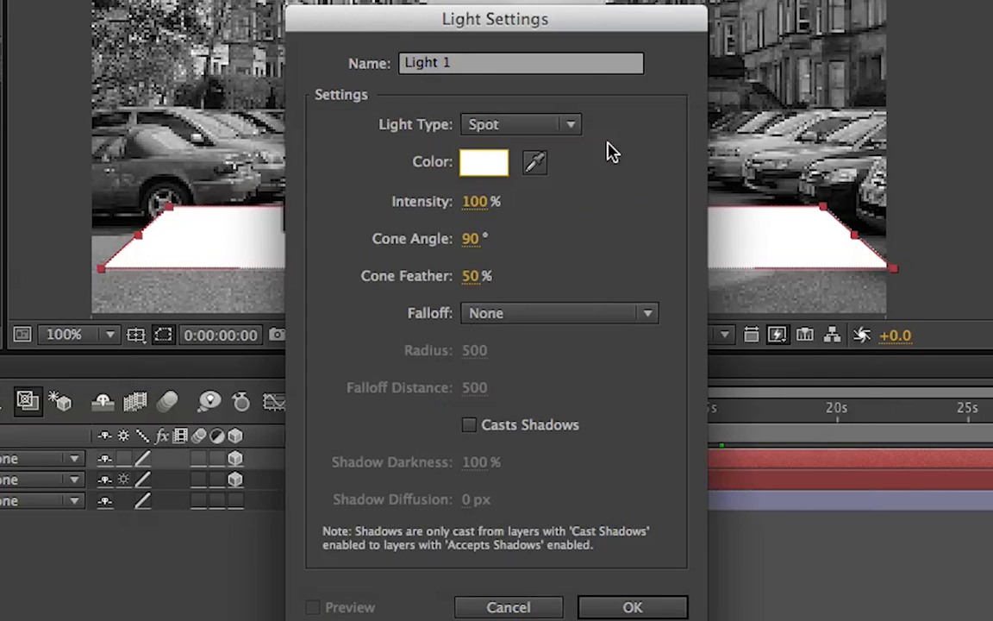
mouse_move(510, 159)
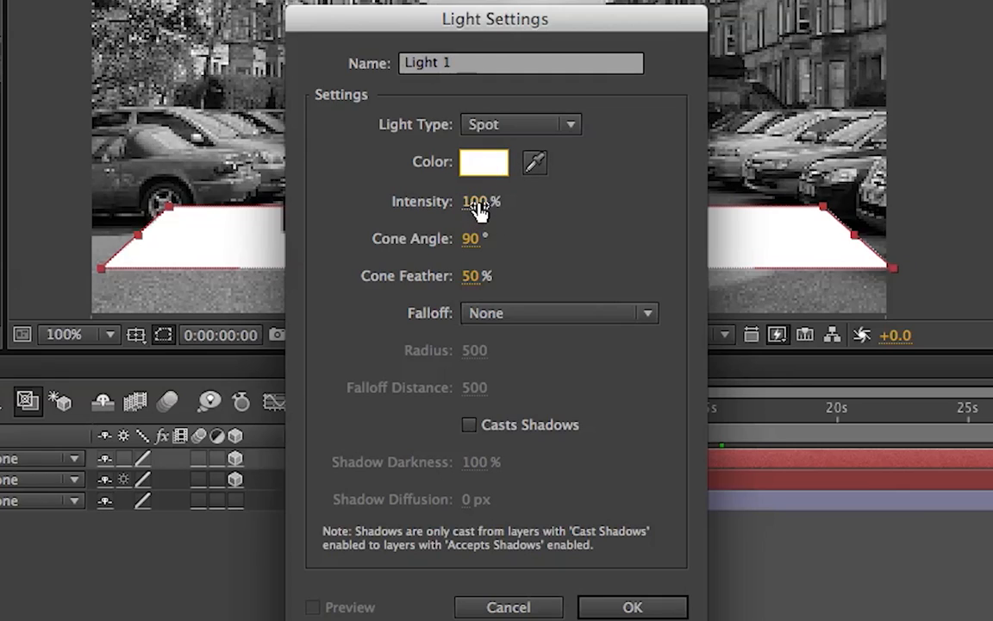
type("75")
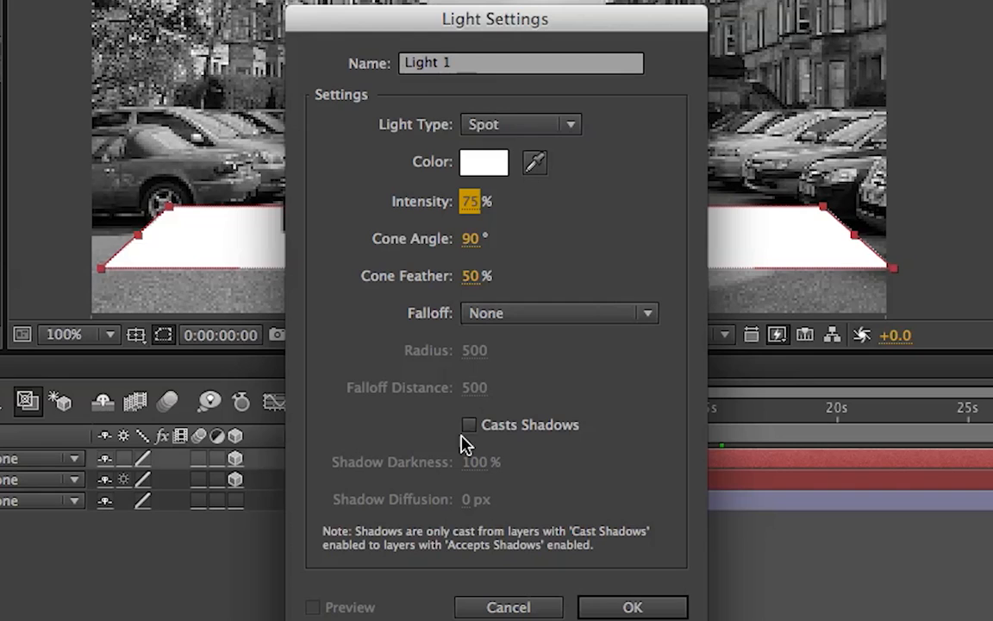
left_click(469, 424)
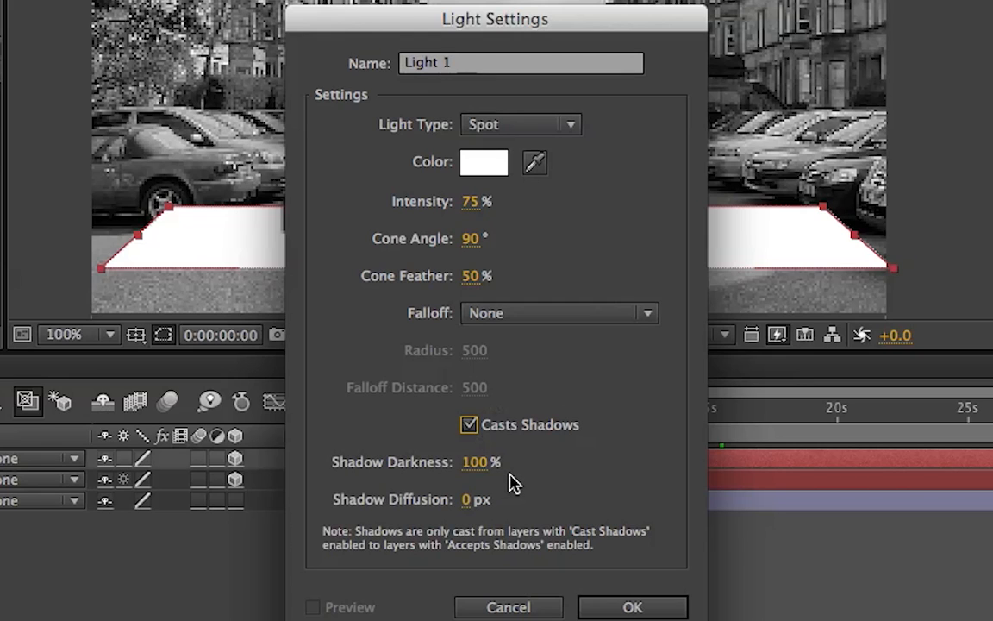
left_click(631, 607)
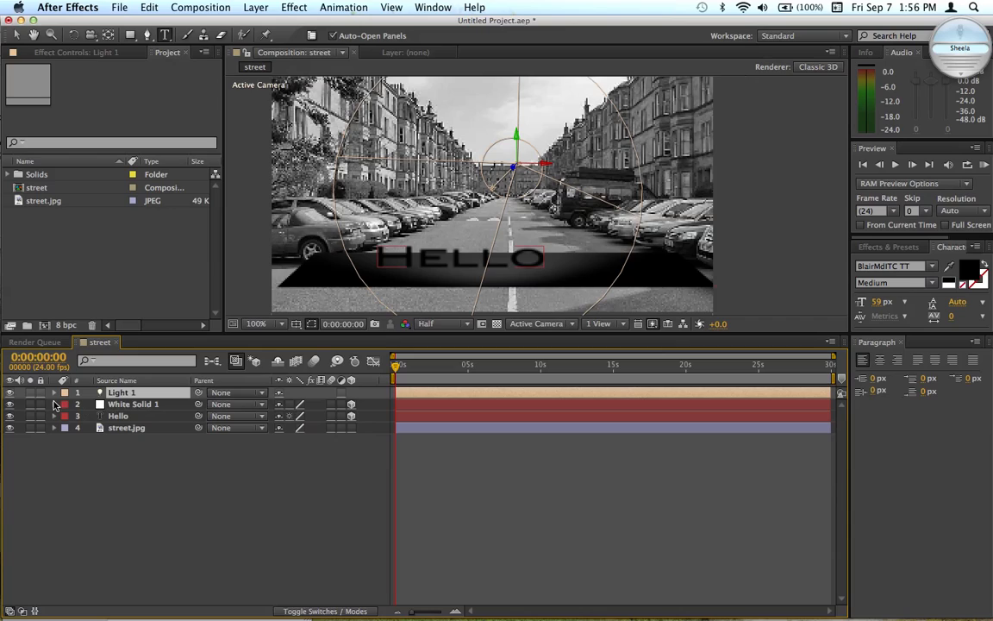
- Reveal the white solid's material options and set its blending mode to Multiply
left_click(53, 403)
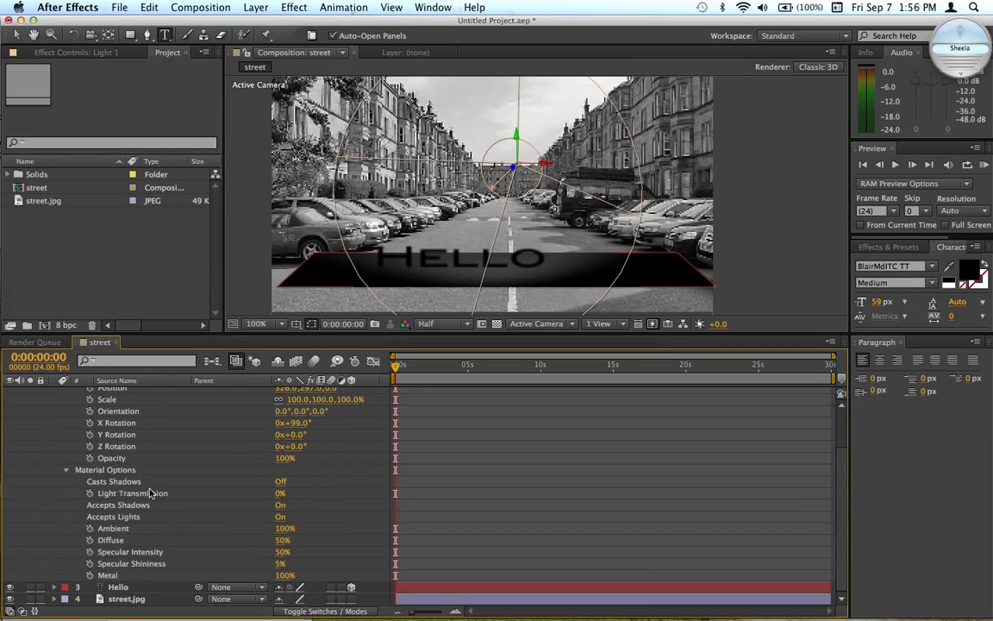
mouse_move(269, 508)
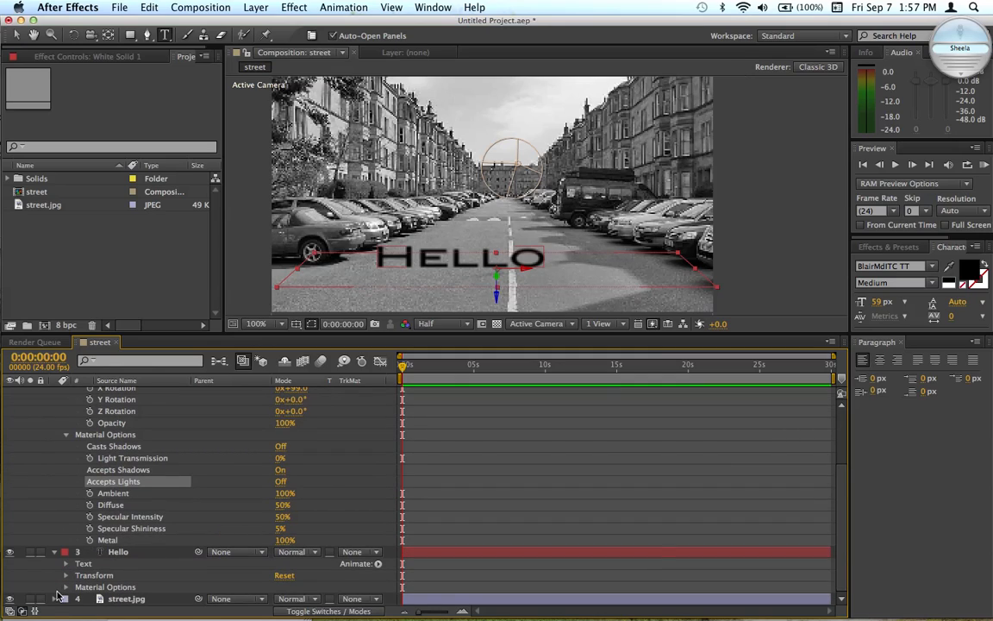
scroll("down", 3)
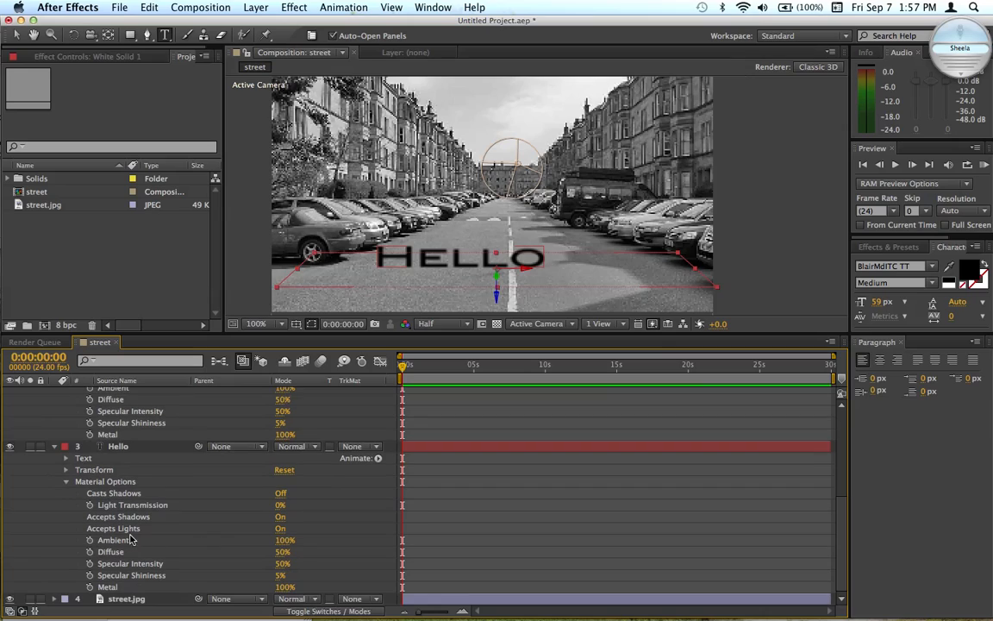
mouse_move(165, 488)
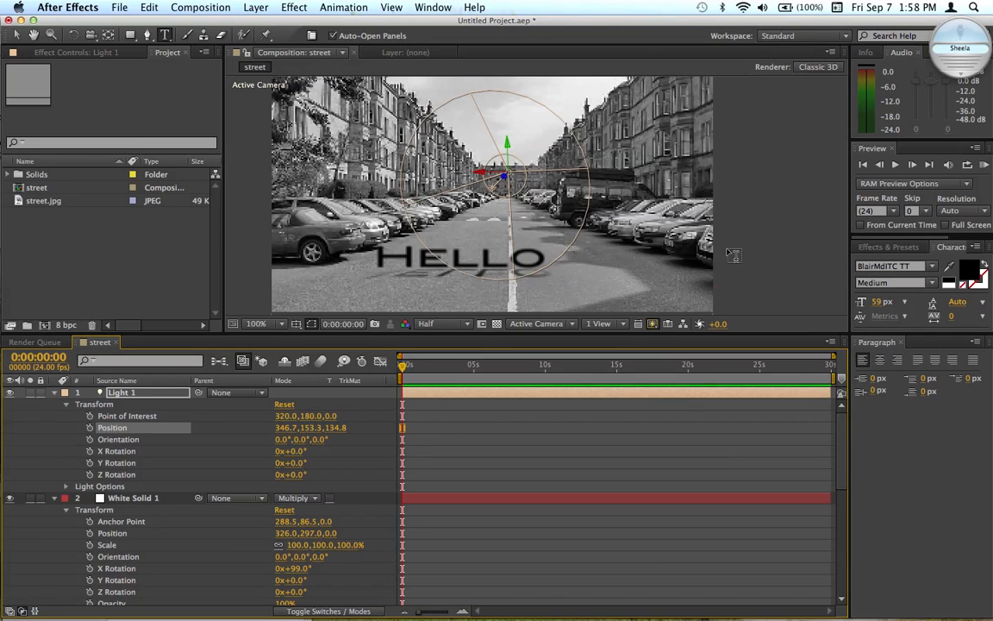
mouse_move(664, 255)
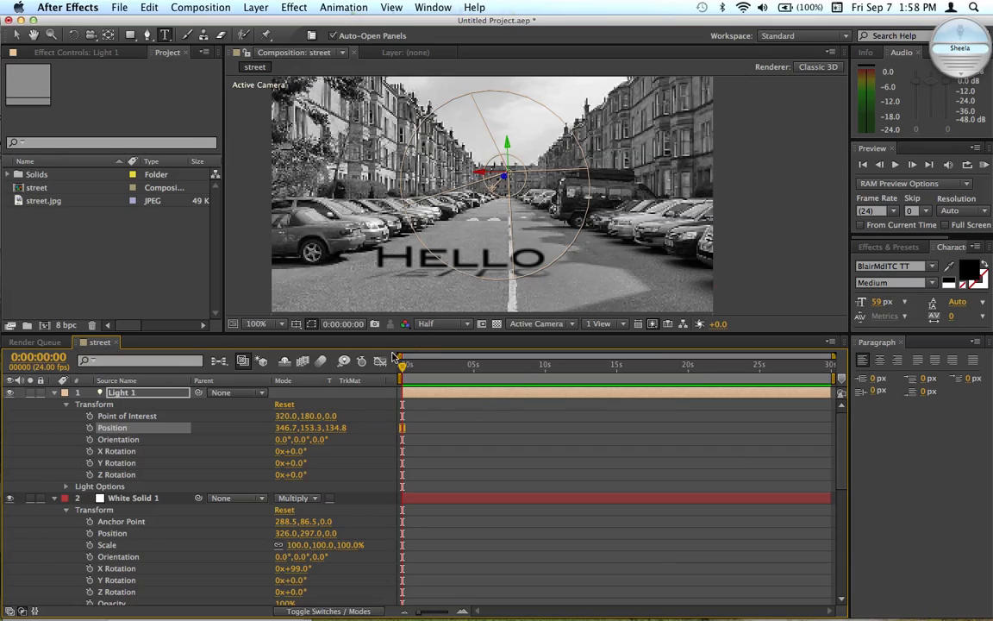
mouse_move(413, 297)
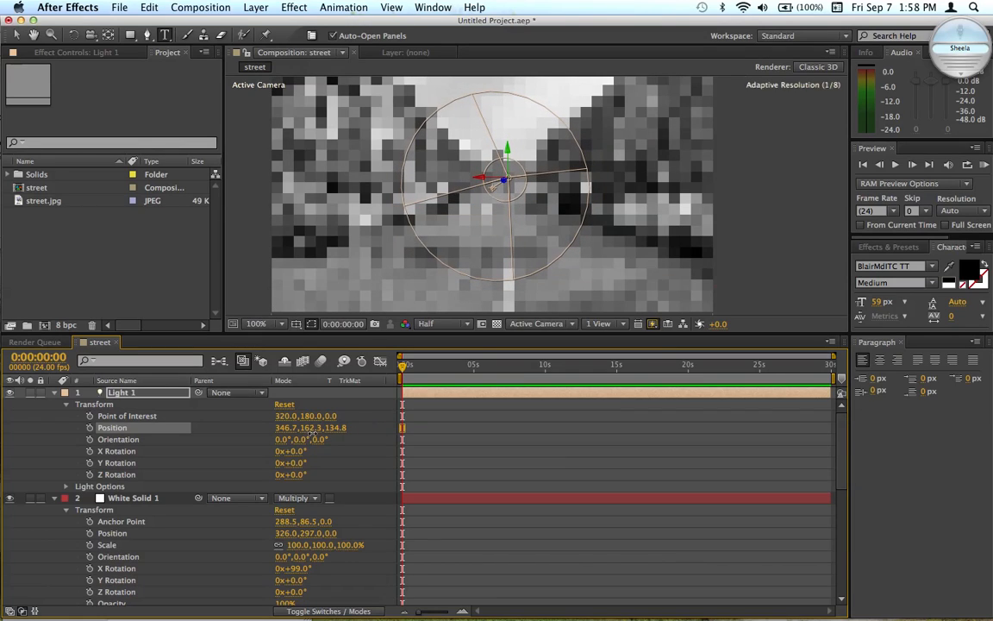
- Move Light 1 higher toward the street so its cone surrounds HELLO
left_click_drag(507, 177, 489, 181)
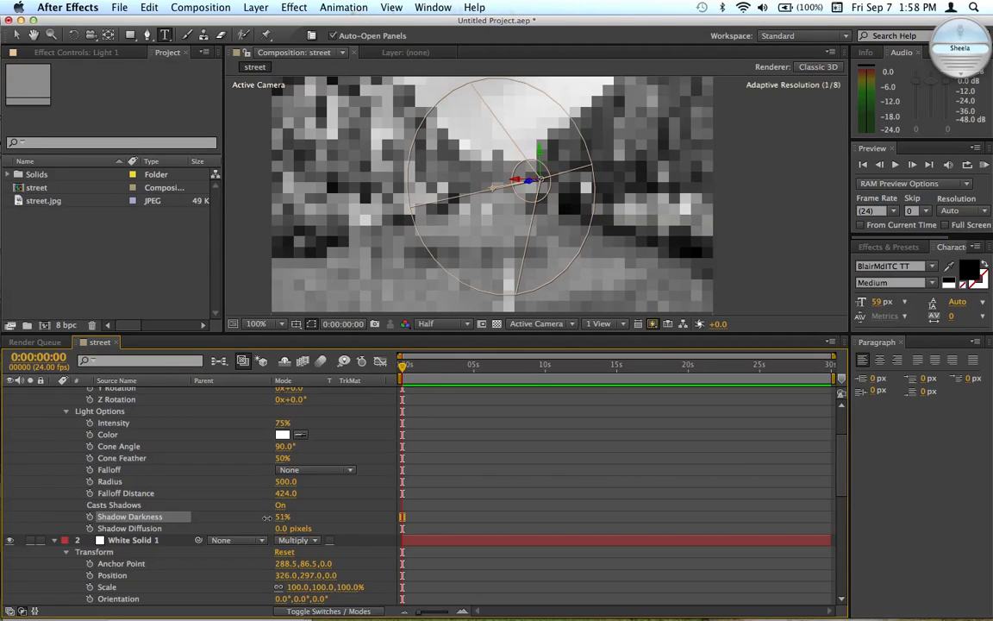
- Lower Light 1's Shadow Darkness to about 39%
left_click_drag(283, 517, 268, 517)
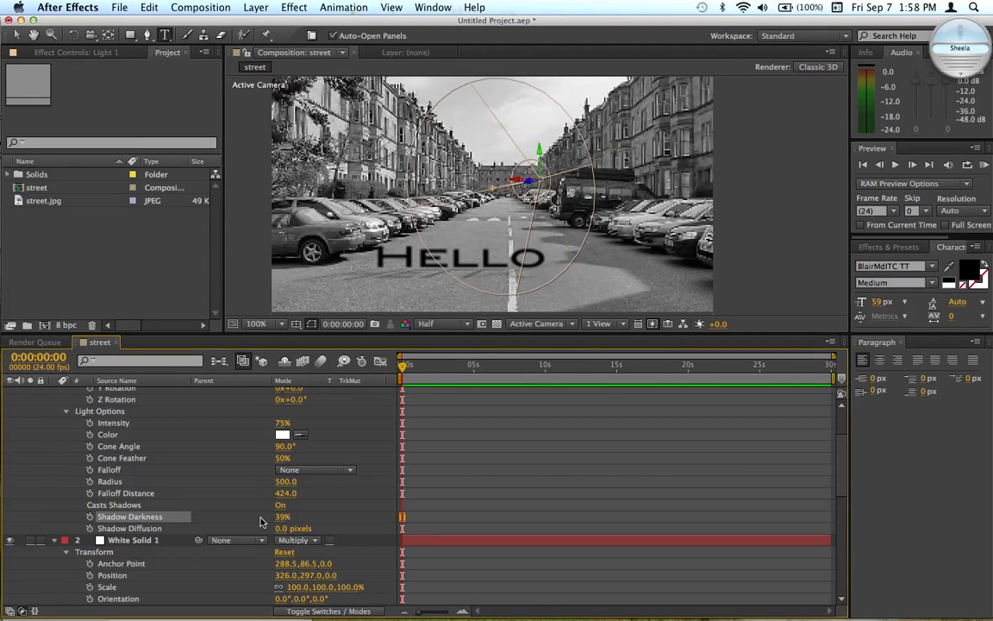
left_click_drag(283, 517, 297, 518)
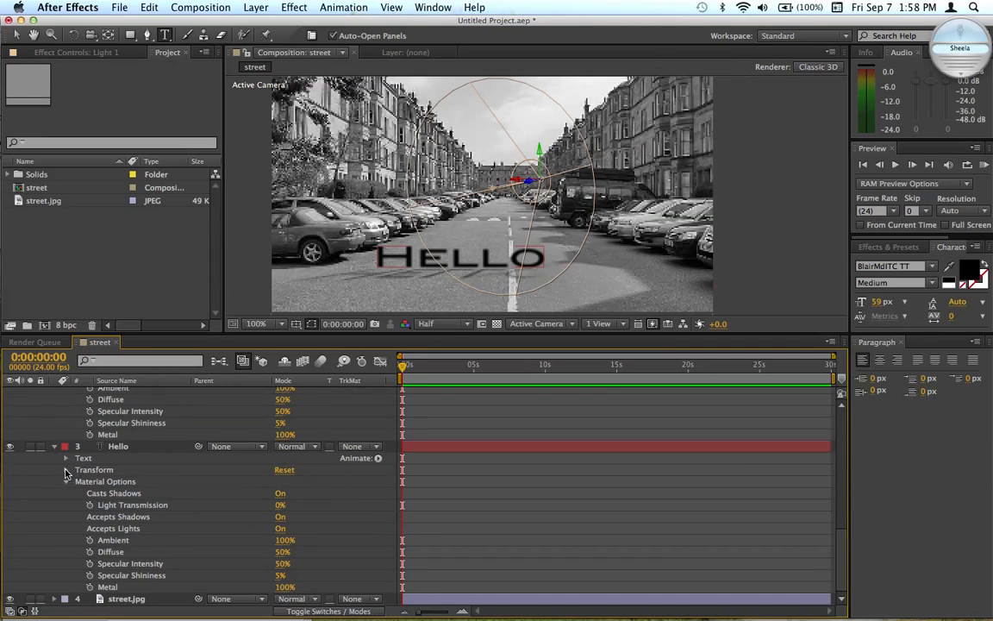
- Set the HELLO layer's Casts Shadows material option to On
left_click(65, 469)
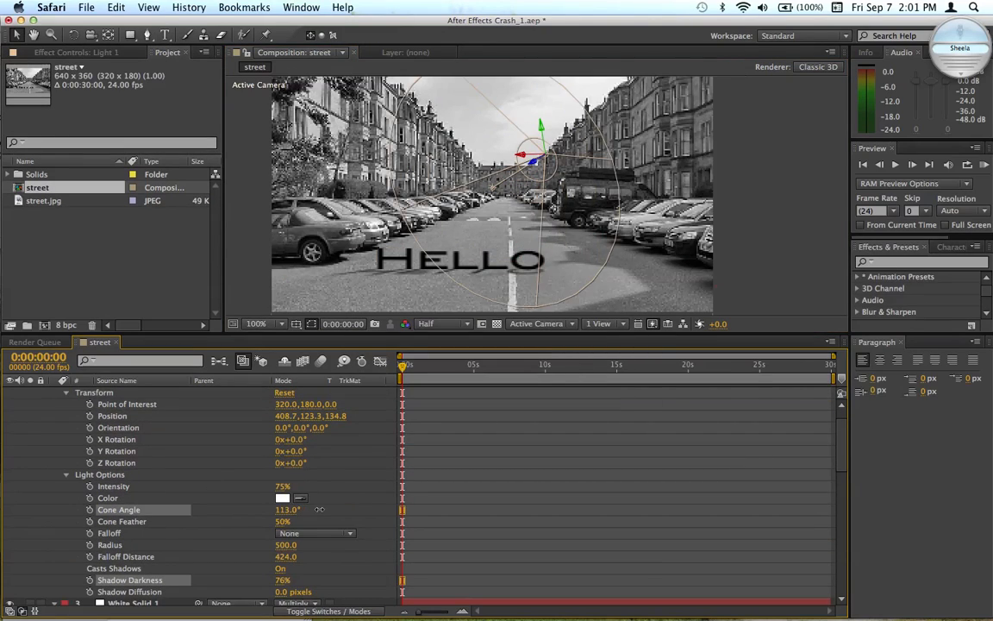
- Scrub Light 1's Cone Angle down from about 113° to roughly 90°
left_click_drag(286, 510, 279, 510)
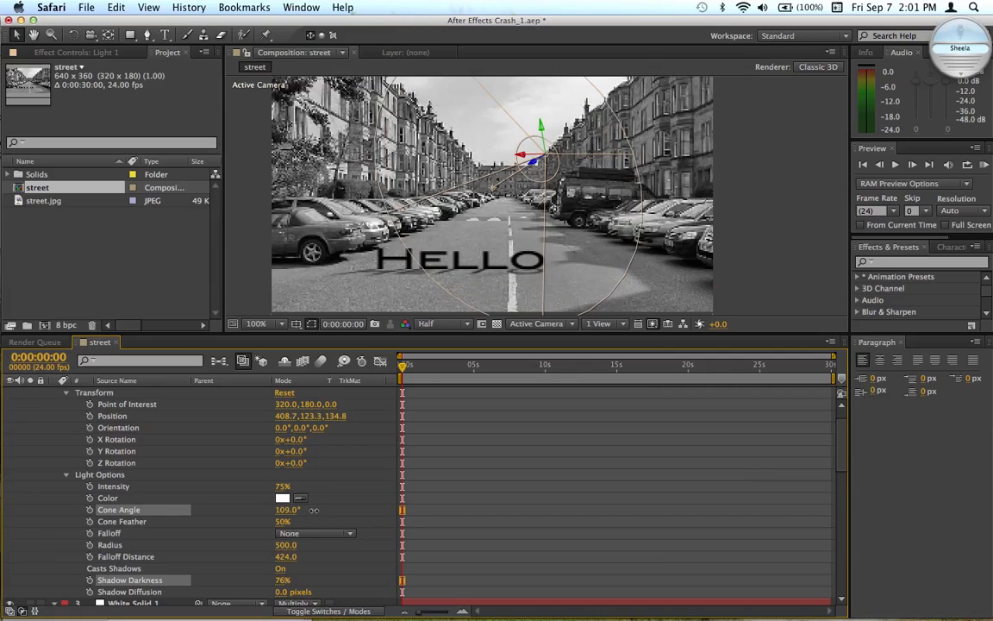
left_click_drag(286, 510, 279, 510)
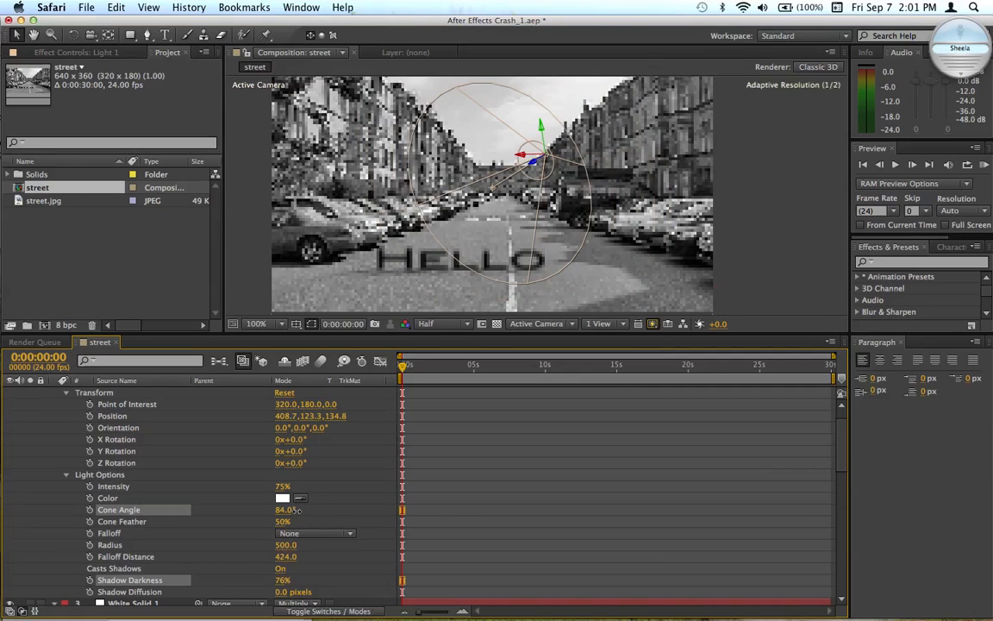
left_click_drag(286, 510, 283, 521)
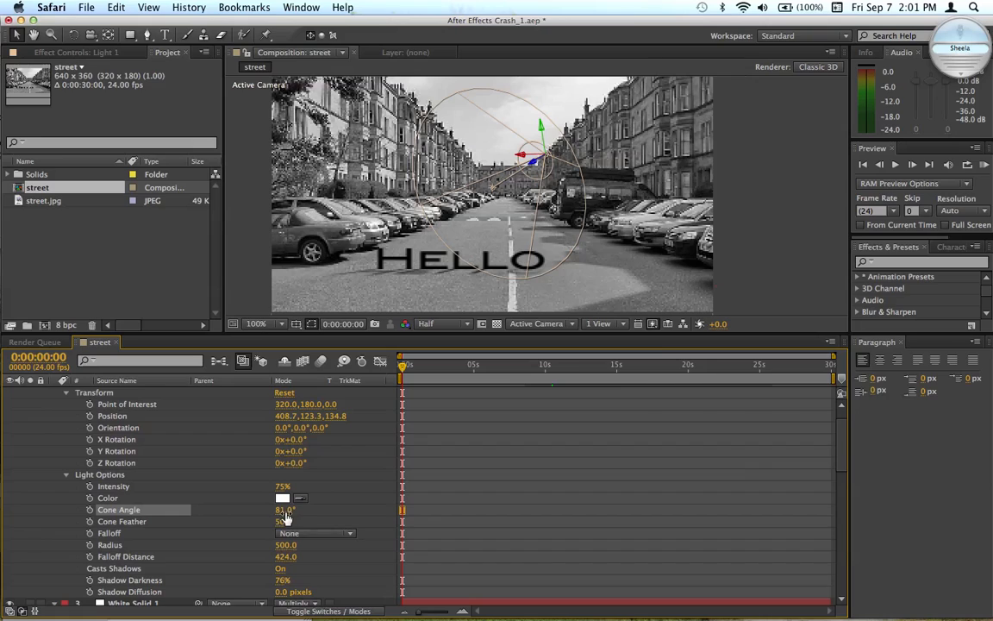
left_click_drag(284, 511, 300, 511)
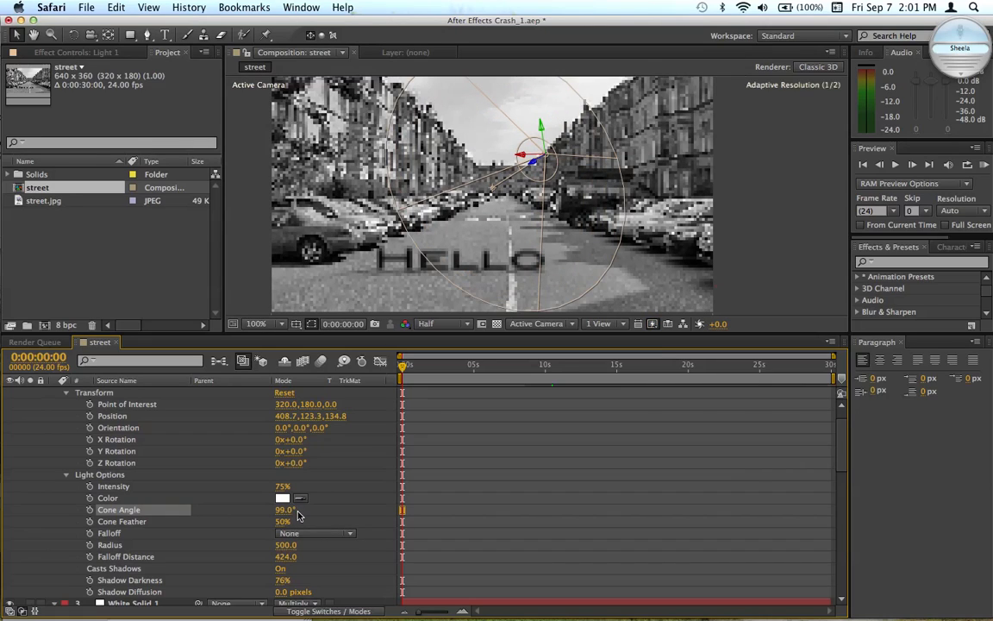